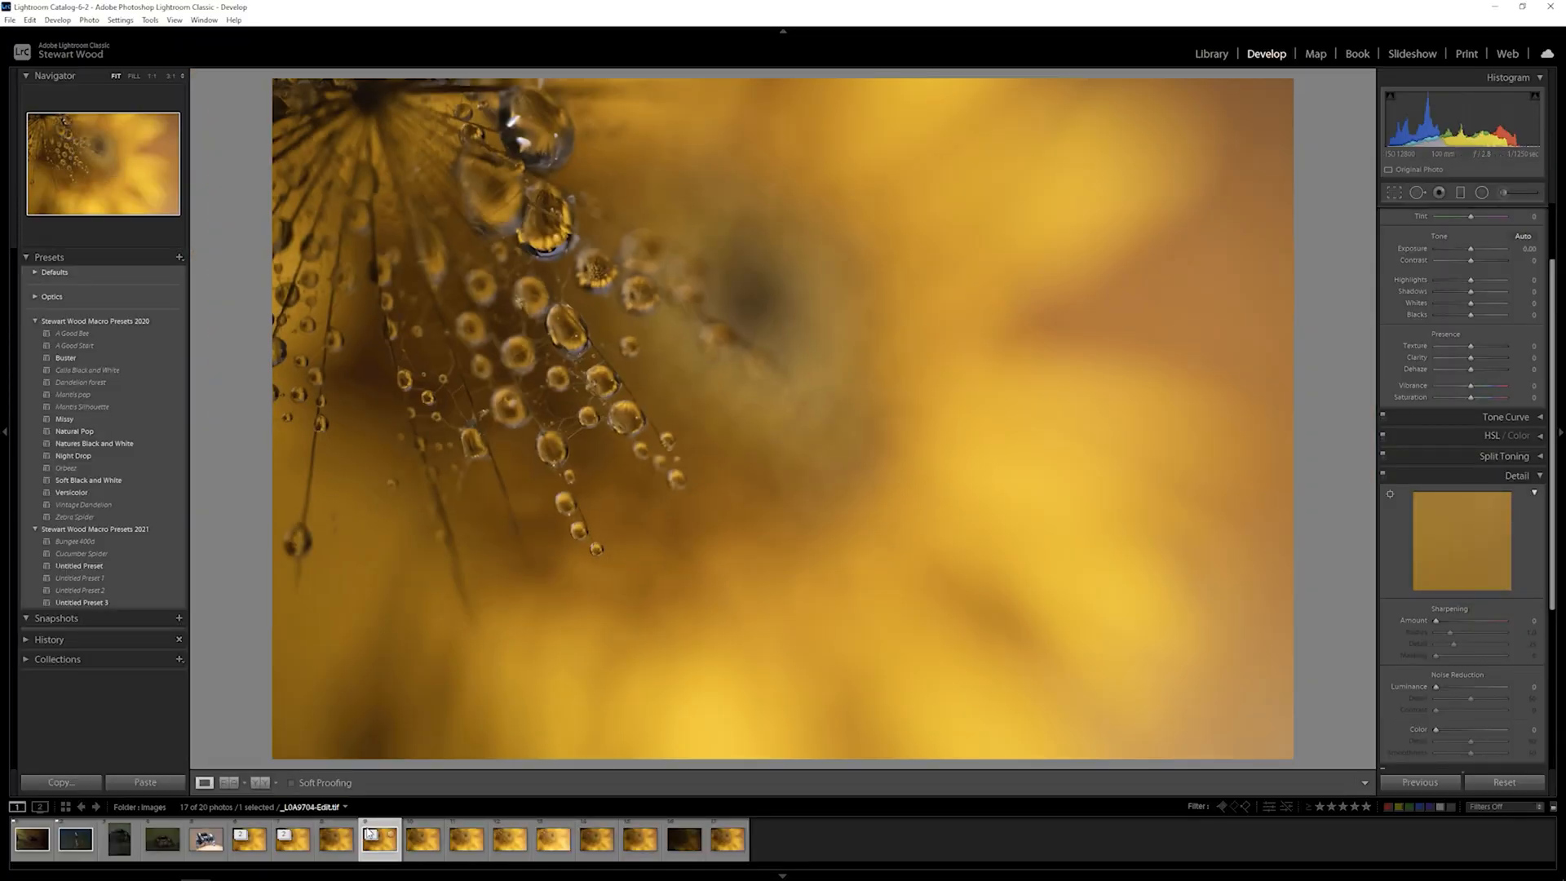
Select the next water-droplet photo and view its noisy droplets up close.
{"action": "left_click", "coordinate": [421, 839]}
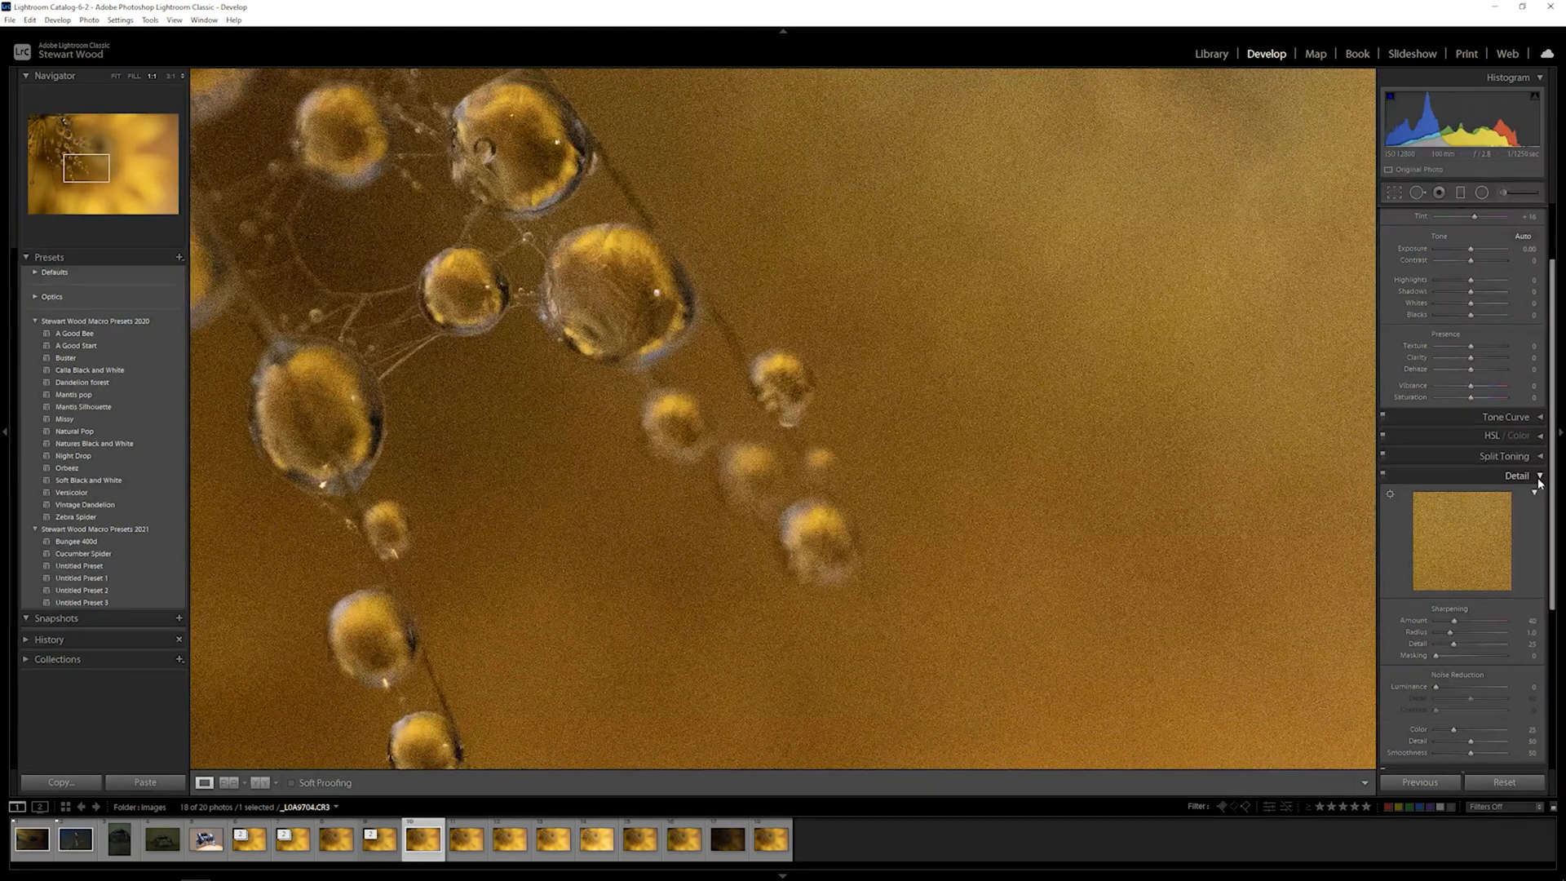
{"action": "scroll", "scroll_direction": "down", "scroll_amount": 3}
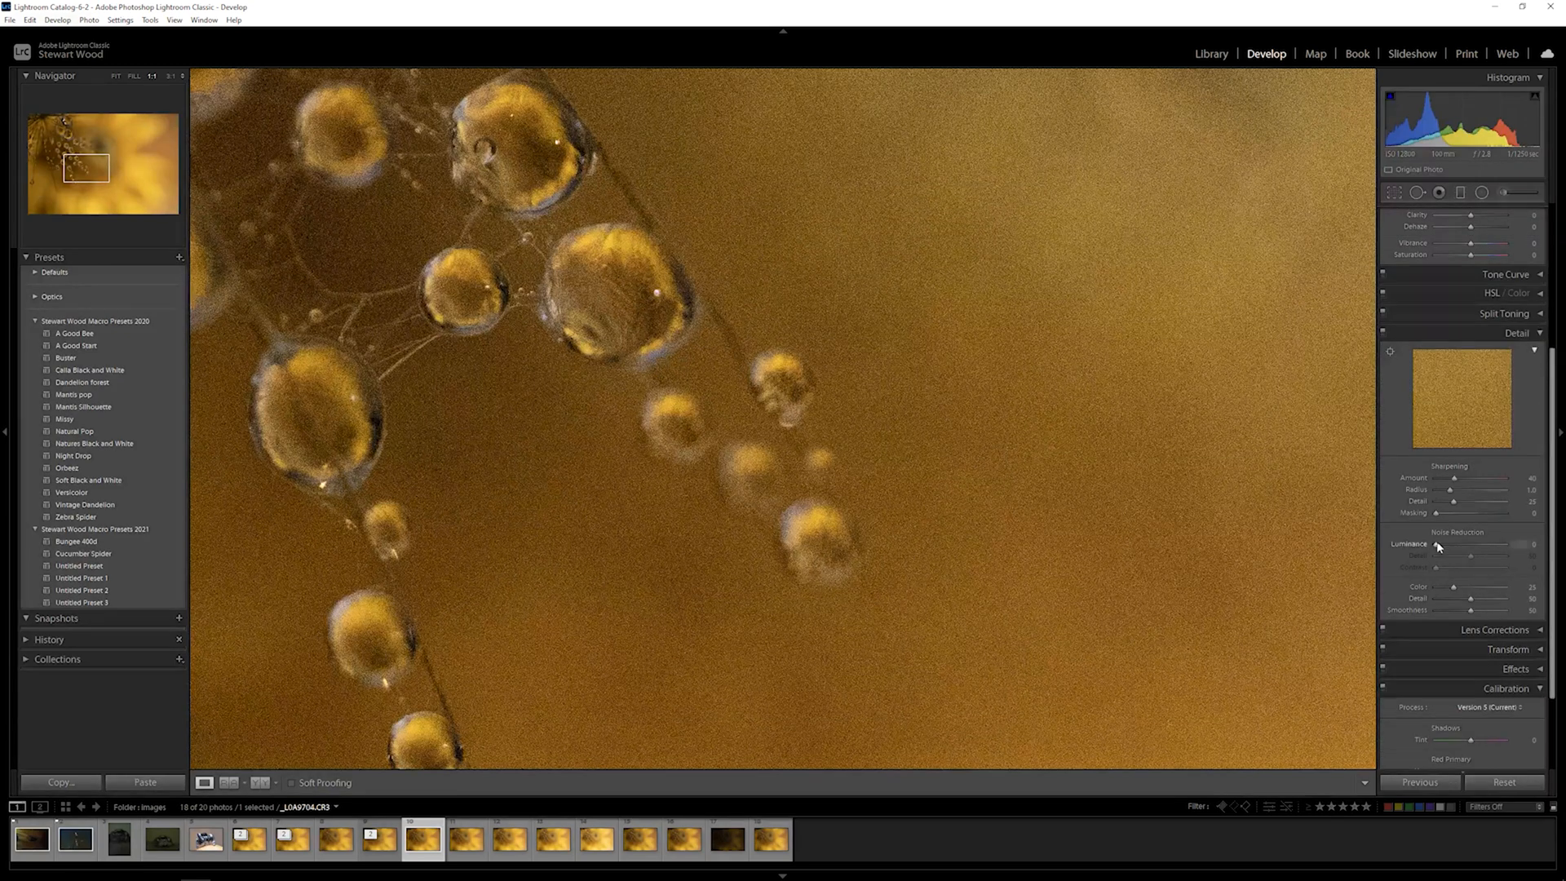
Push Luminance noise reduction to 100, with Detail at 53 and Contrast at 81.
{"action": "left_click_drag", "start_coordinate": [1437, 543], "coordinate": [1503, 543]}
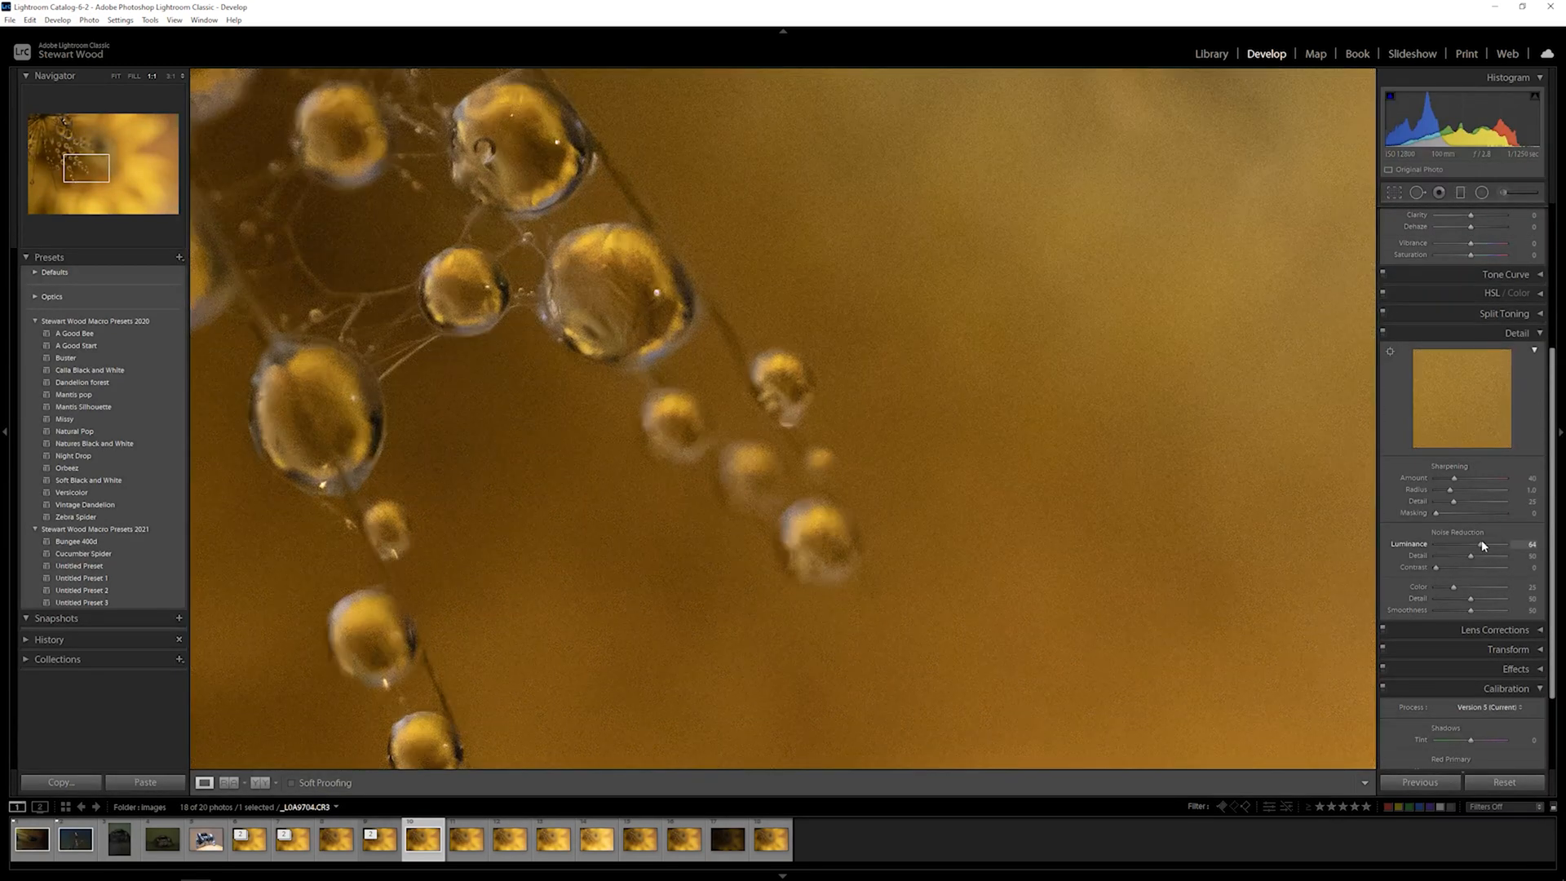
{"action": "left_click_drag", "start_coordinate": [1482, 544], "coordinate": [1508, 544]}
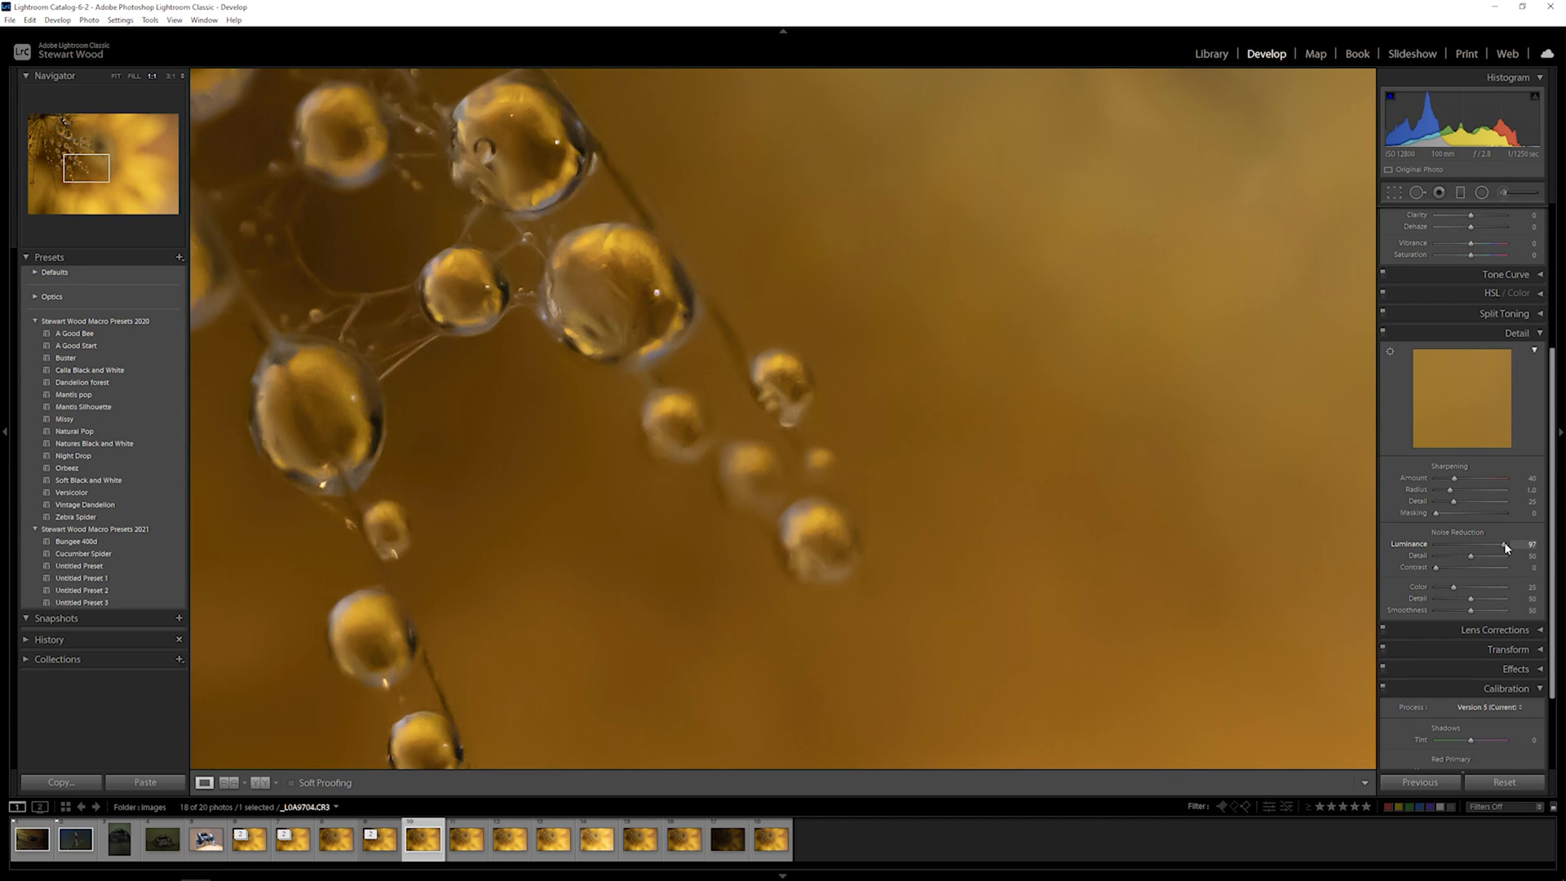
{"action": "left_click_drag", "start_coordinate": [1504, 543], "coordinate": [1508, 543]}
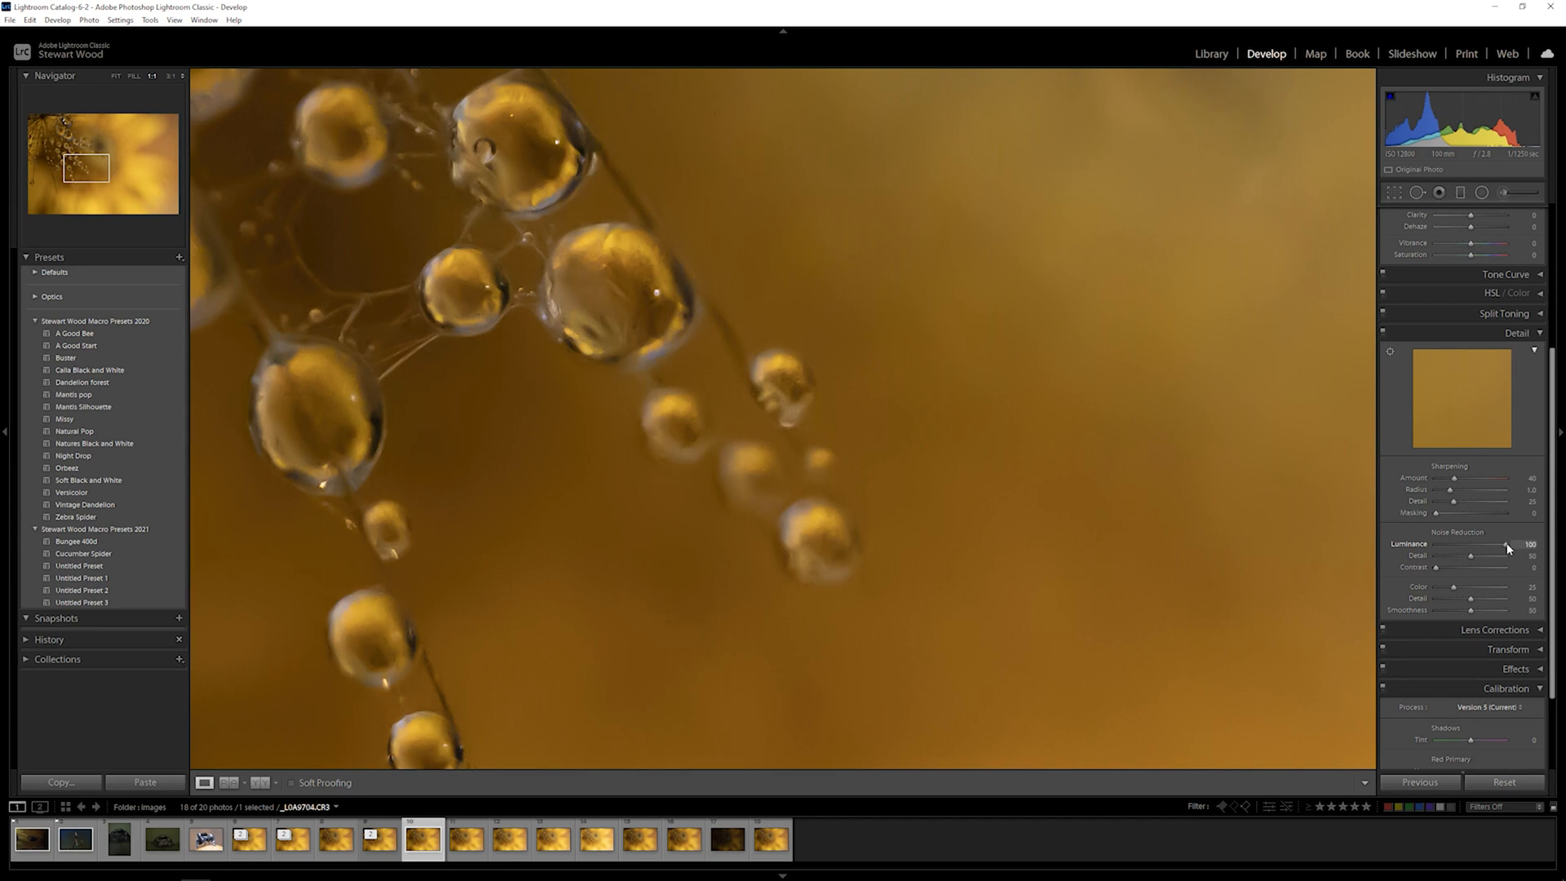
{"action": "left_click_drag", "start_coordinate": [1470, 556], "coordinate": [1496, 555]}
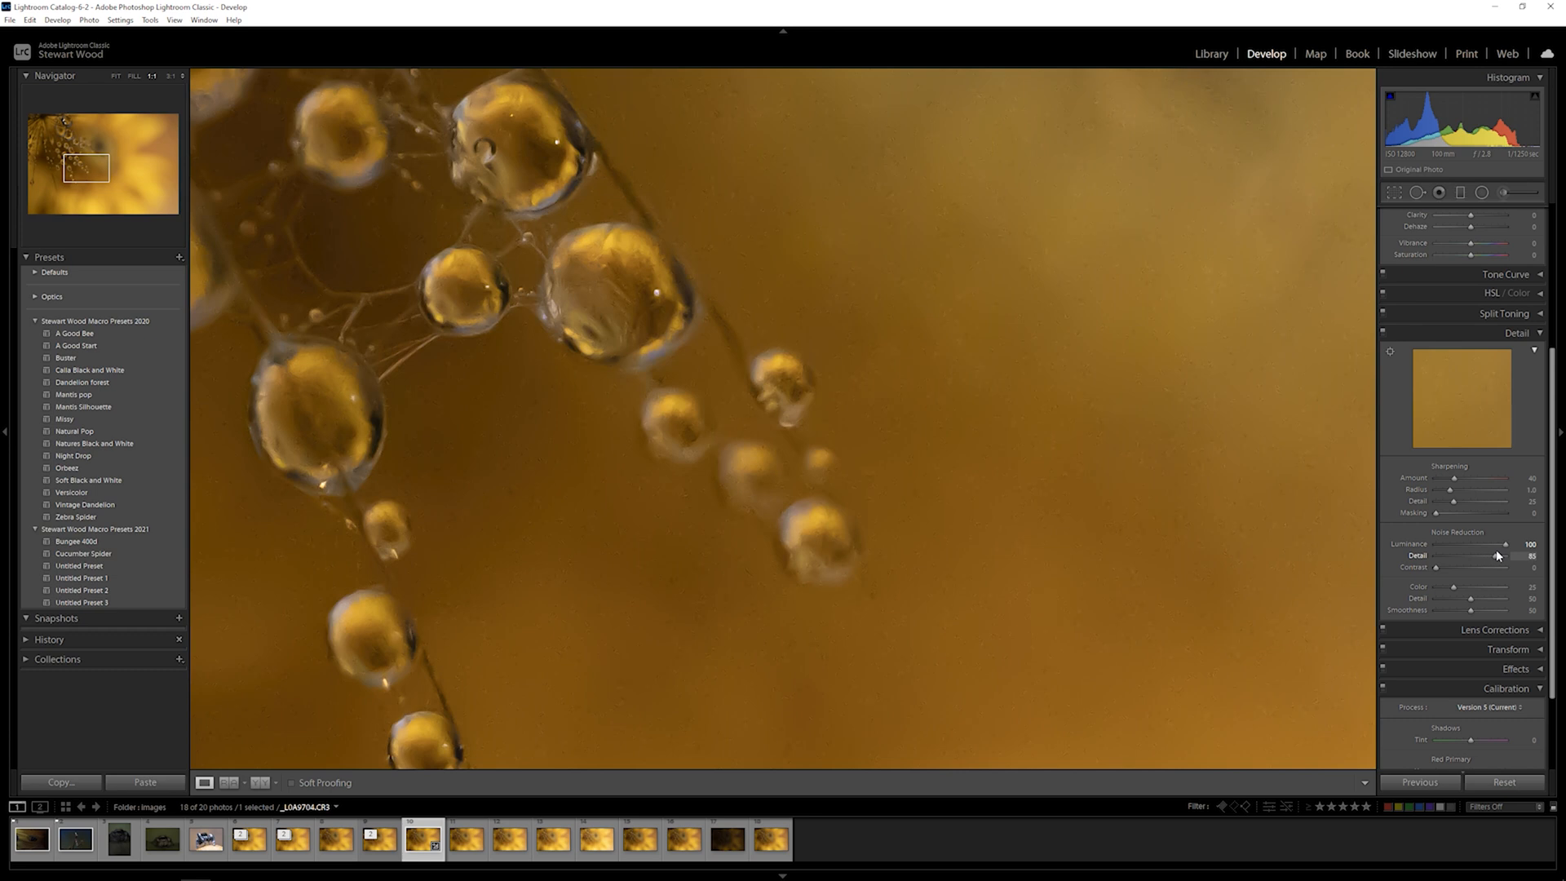
{"action": "left_click_drag", "start_coordinate": [1498, 556], "coordinate": [1491, 555]}
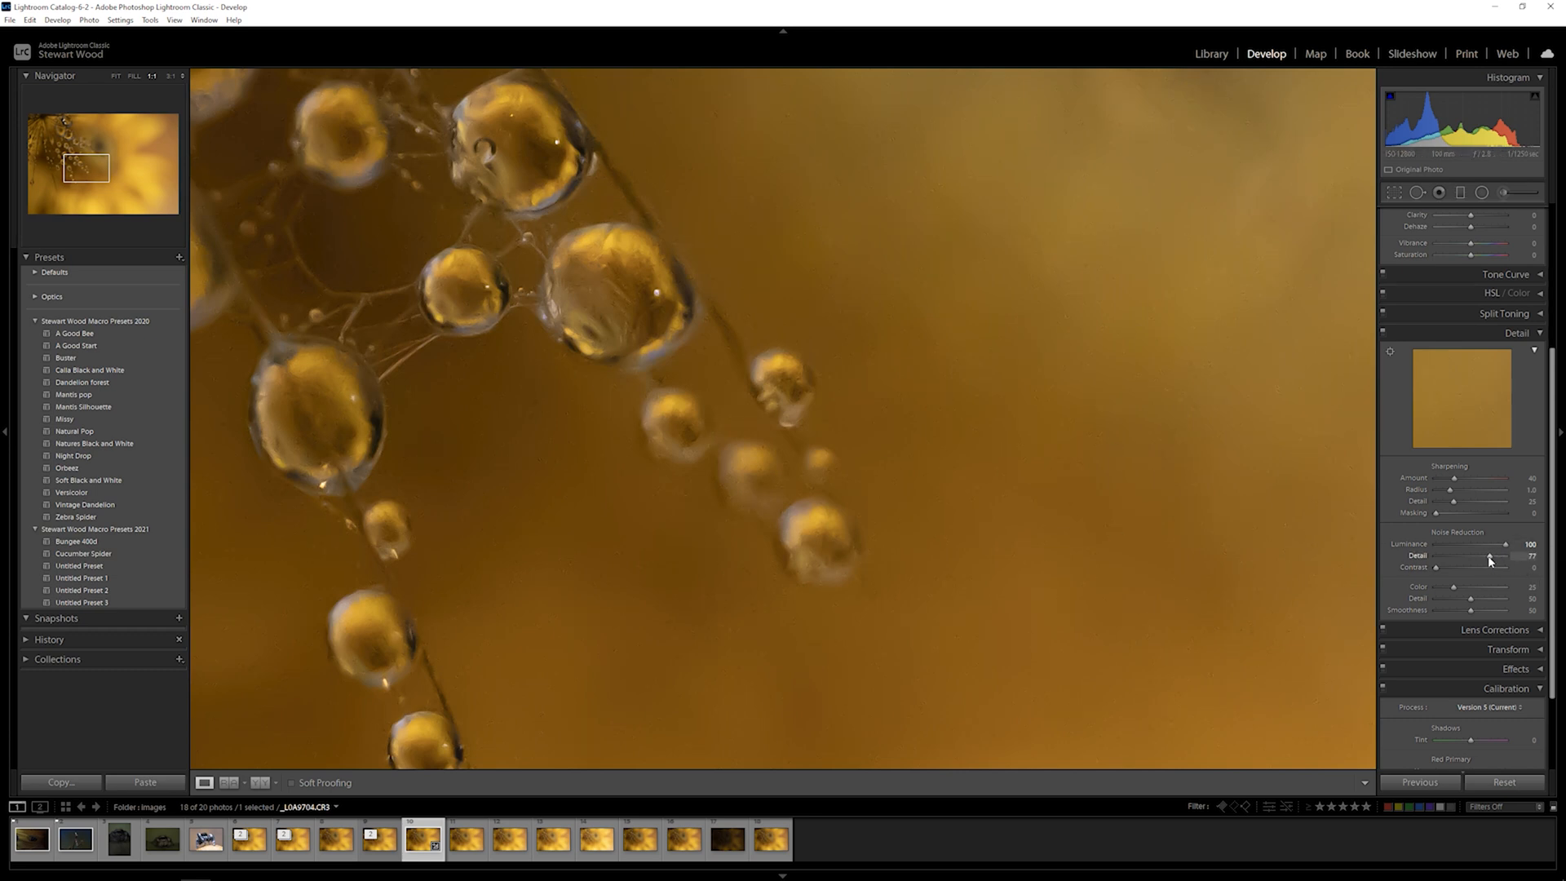
{"action": "left_click_drag", "start_coordinate": [1489, 555], "coordinate": [1472, 555]}
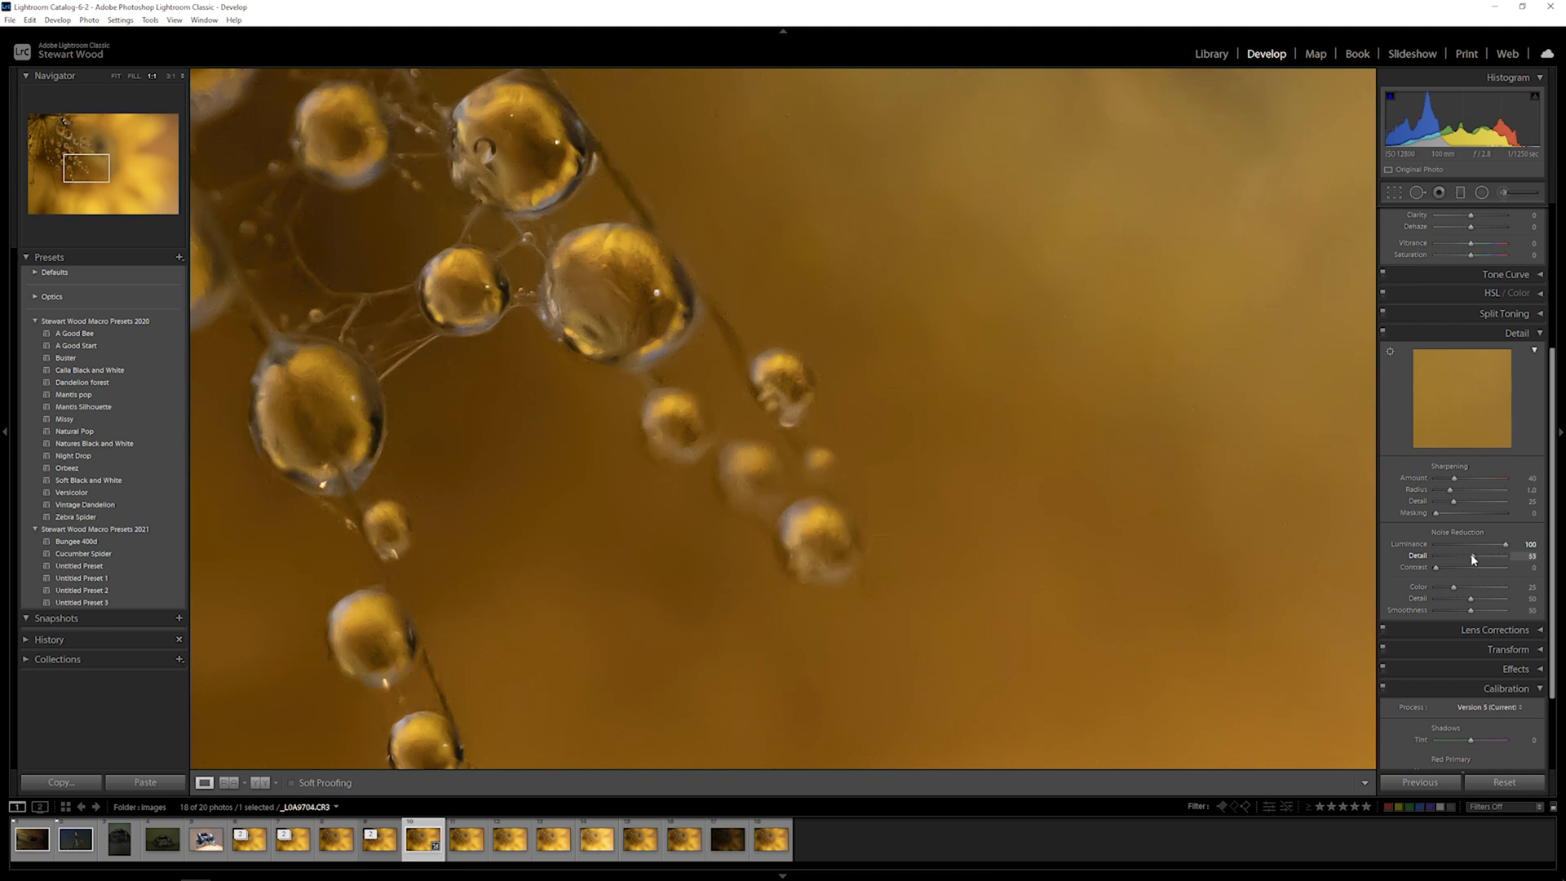
{"action": "left_click_drag", "start_coordinate": [1438, 566], "coordinate": [1508, 566]}
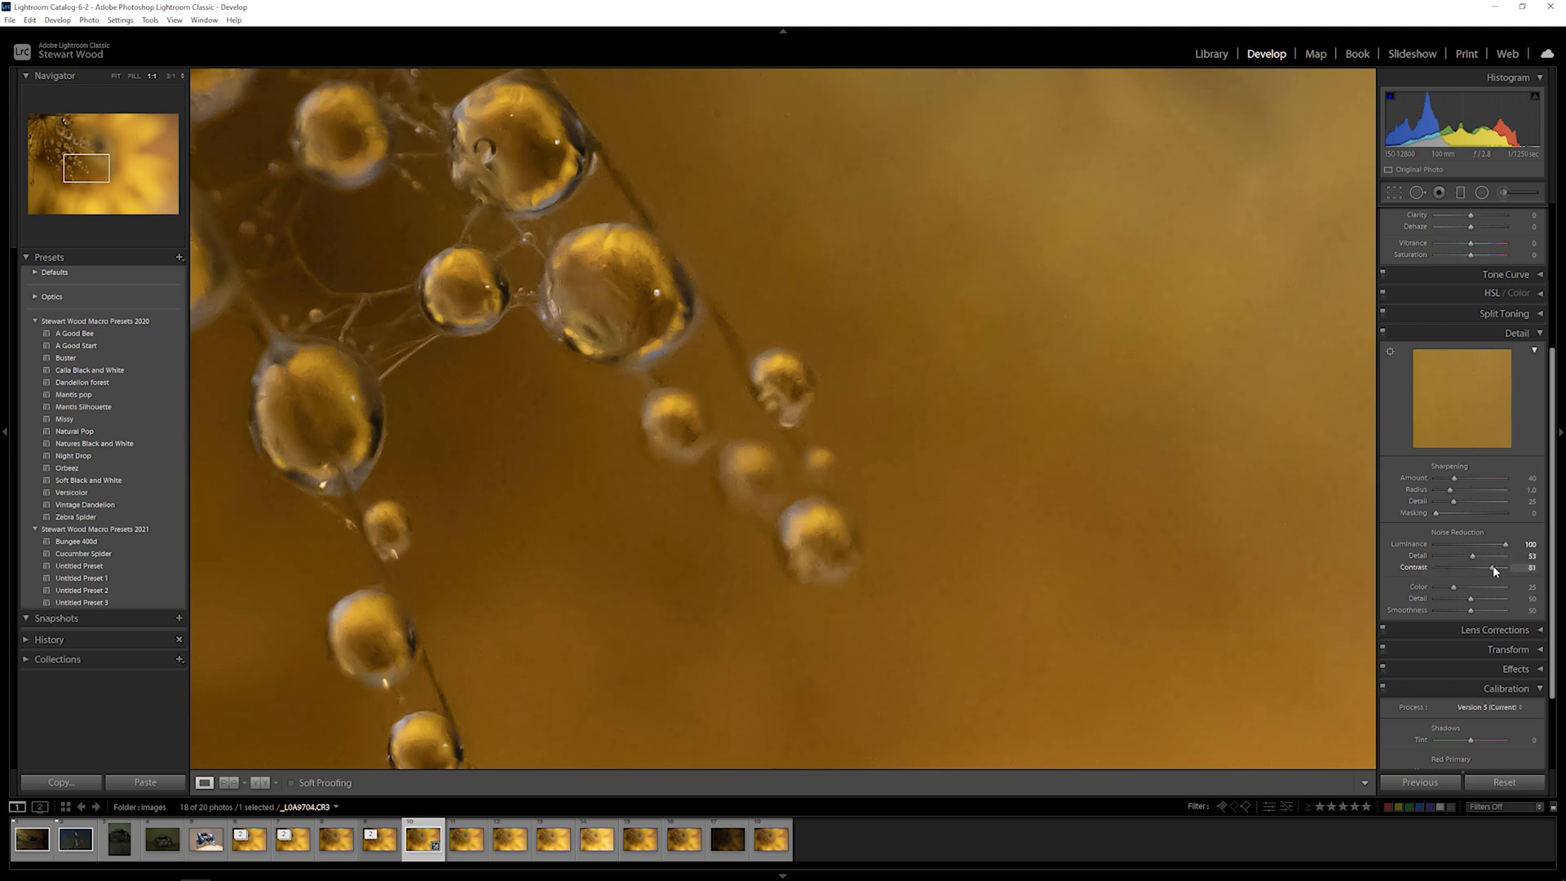